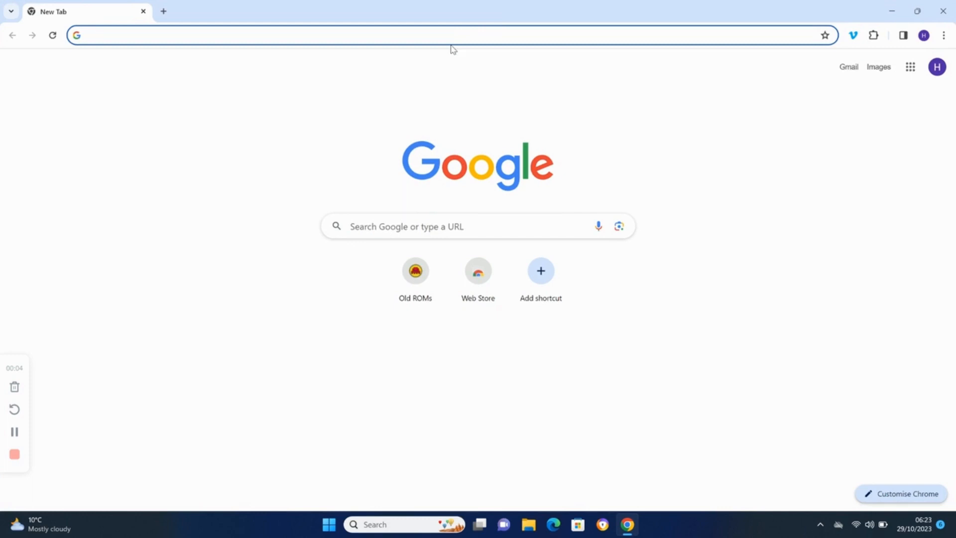
Search Google for "yuzu download", reach the yuzu Downloads page and start the Windows x64 installer download
text(yuzu download)
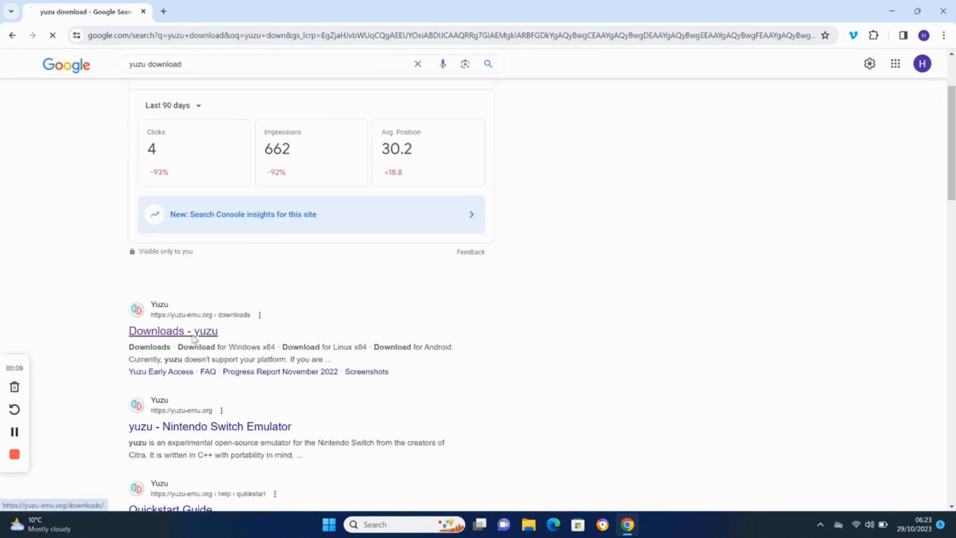
click(172, 331)
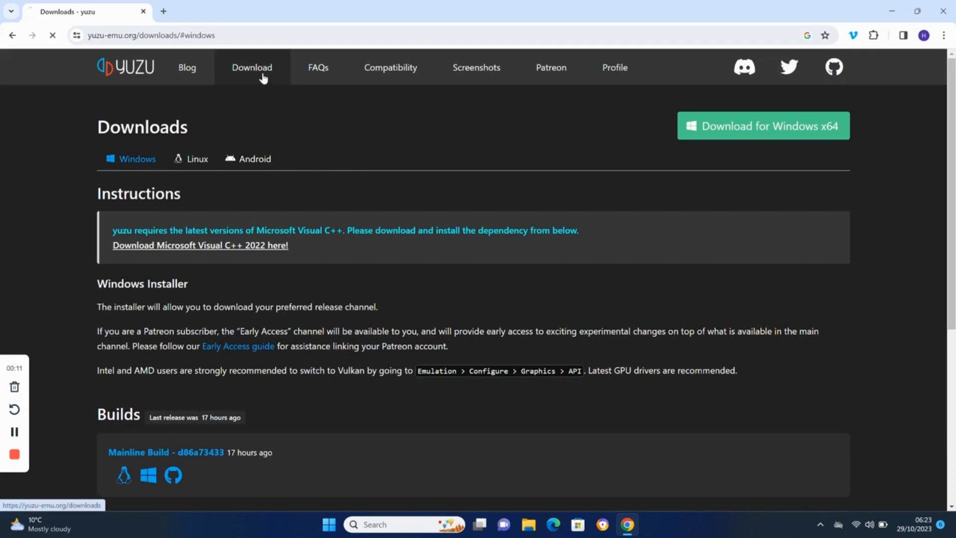
click(763, 126)
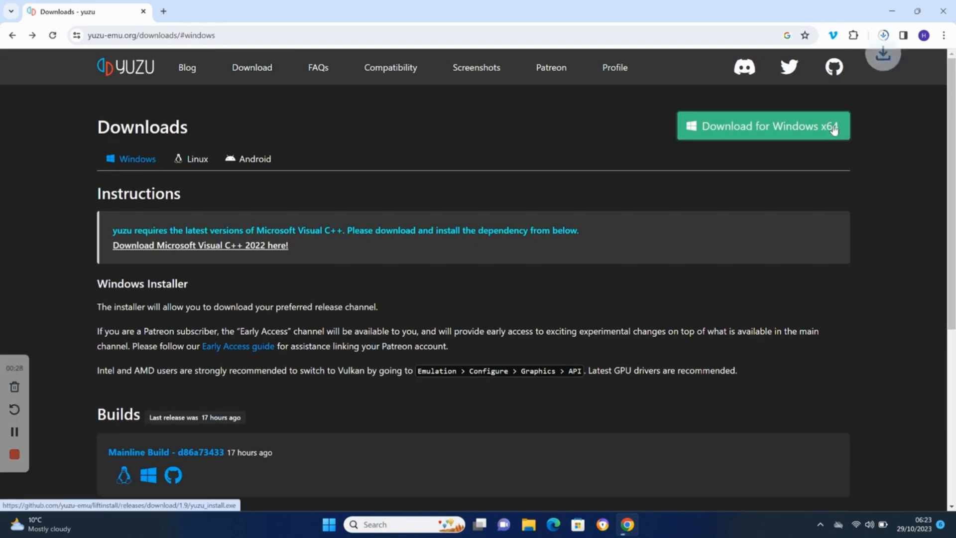
click(763, 126)
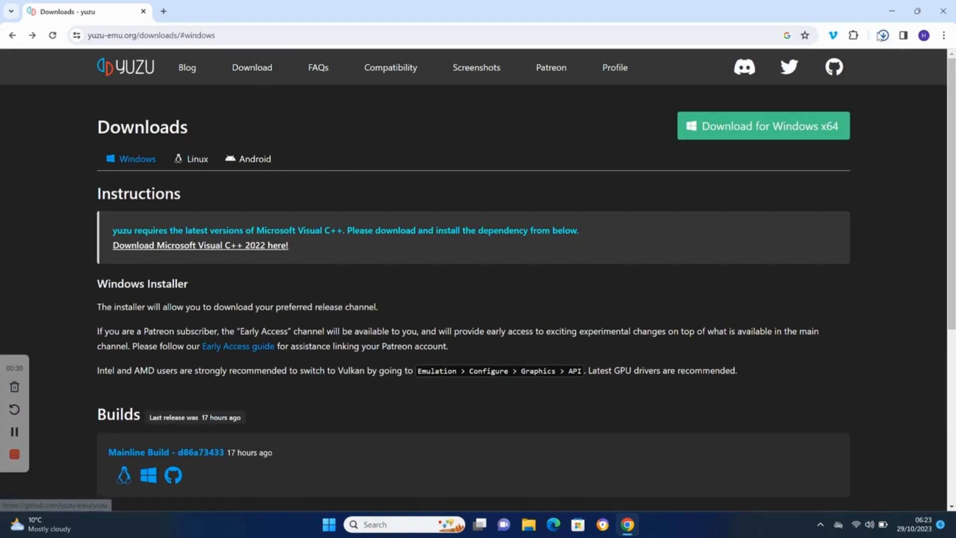
Run the downloaded yuzu Installer and install the default yuzu package
click(881, 35)
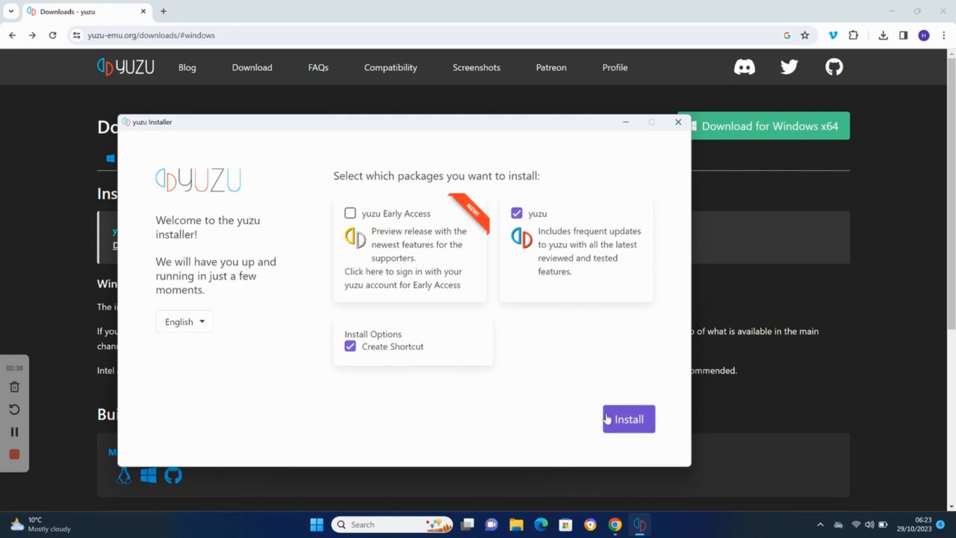
click(629, 419)
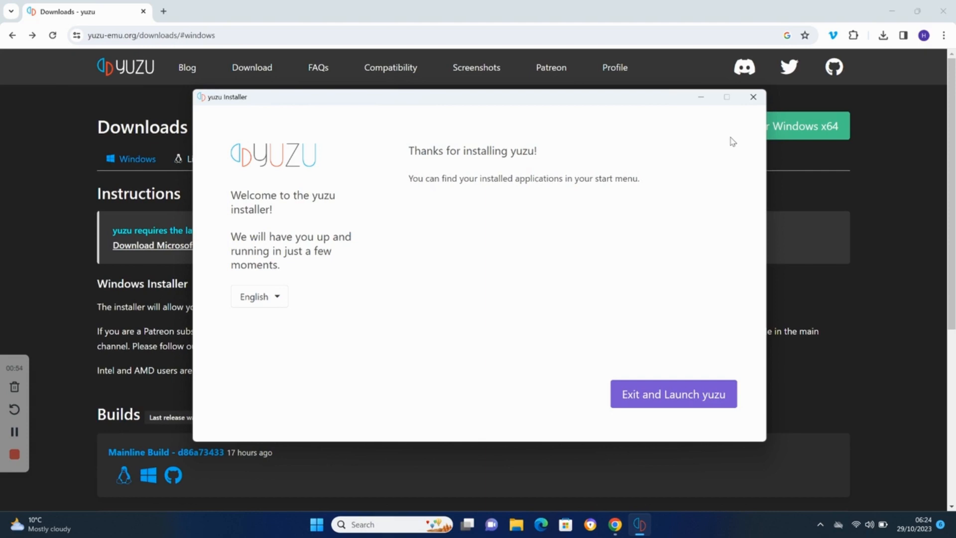
mouse_move(709, 316)
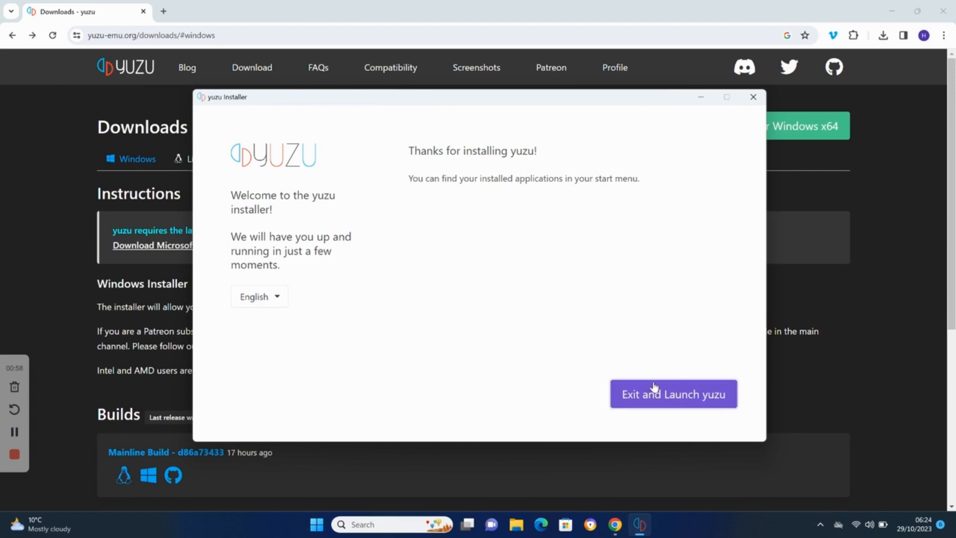
Exit the installer launching yuzu, then dismiss the Derivation Components Missing warning
click(674, 393)
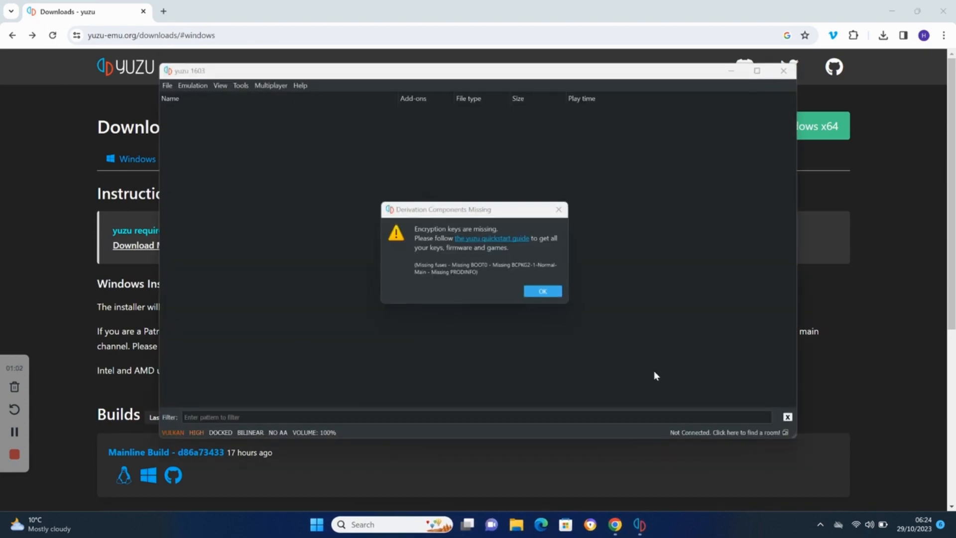
mouse_move(414, 247)
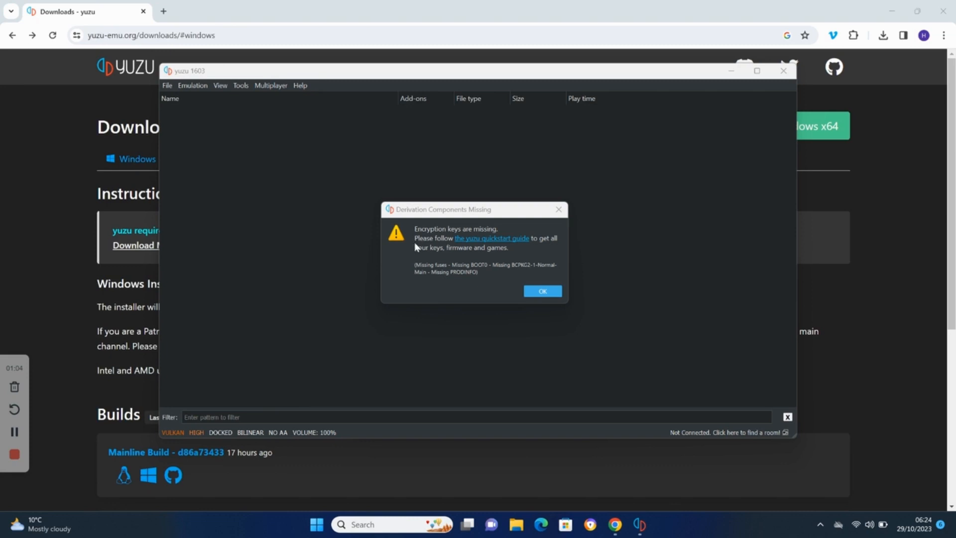
mouse_move(567, 240)
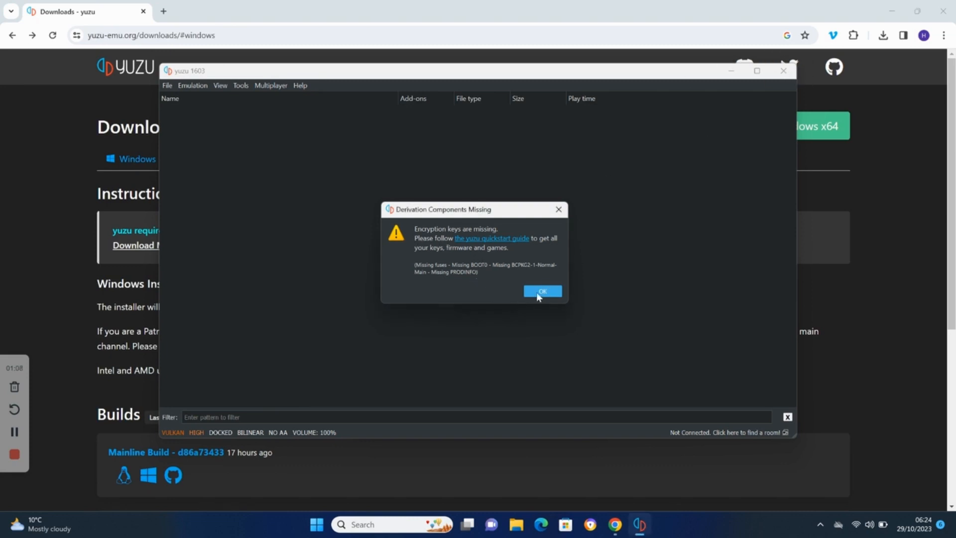
click(541, 292)
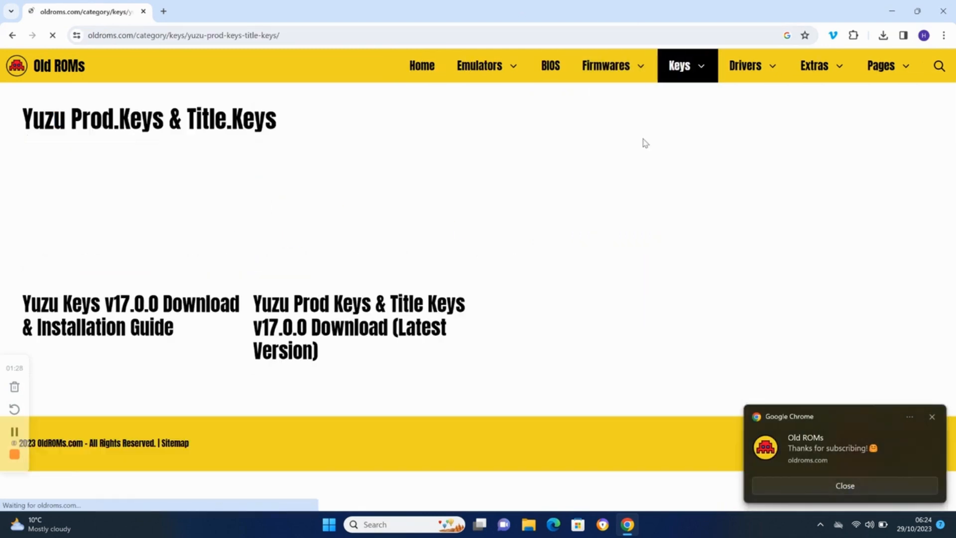
From the Yuzu Prod Keys v17.0.0 post on Old ROMs, download Prod Keys 17.0.0.zip via Google Drive
click(358, 327)
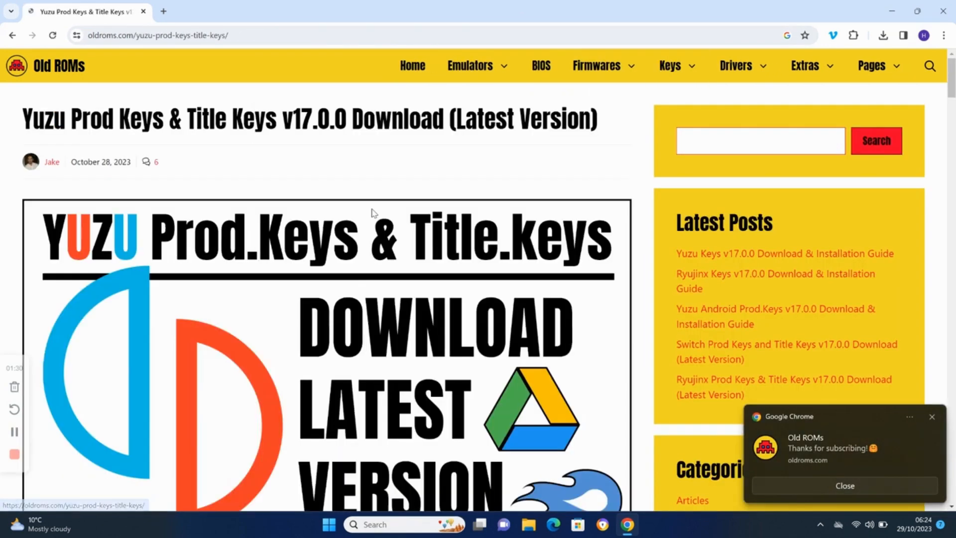
scroll(down, 3)
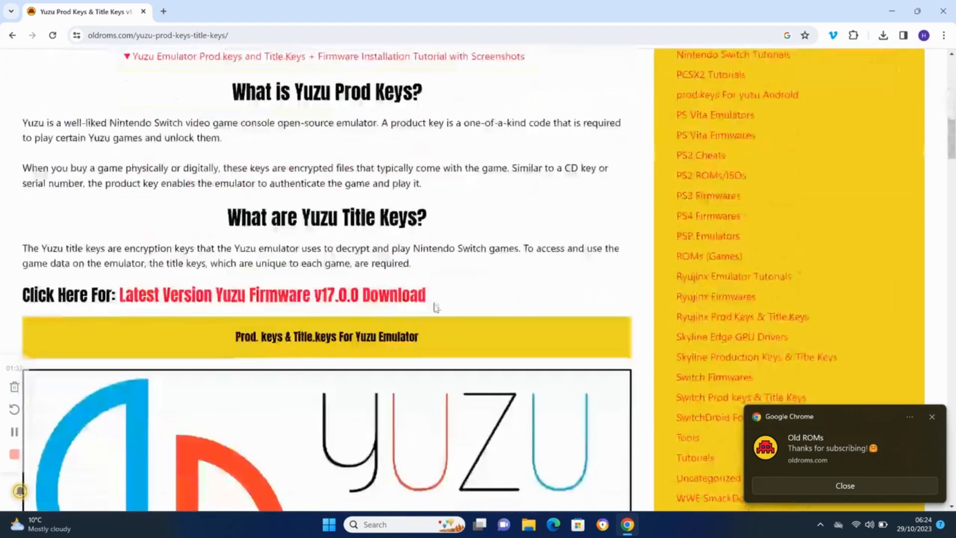
scroll(down, 3)
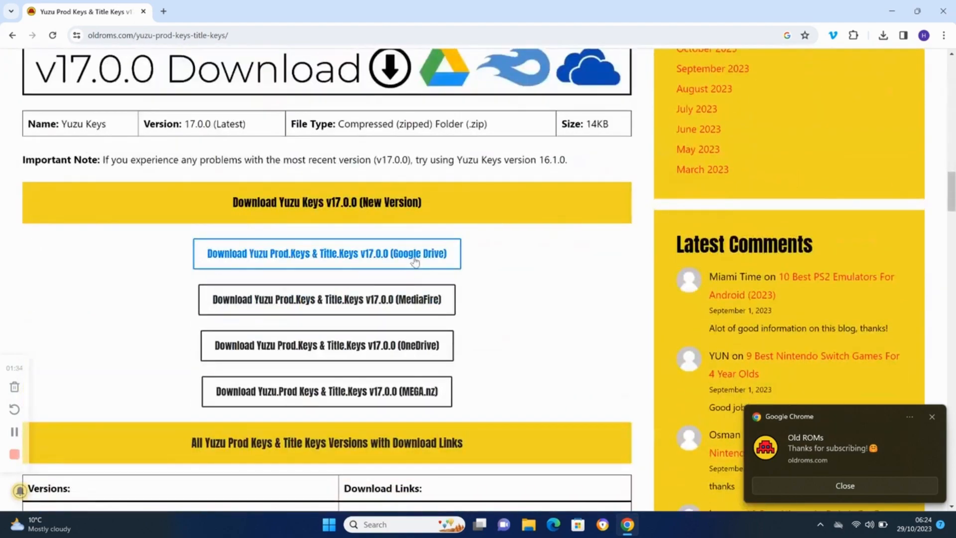
click(327, 253)
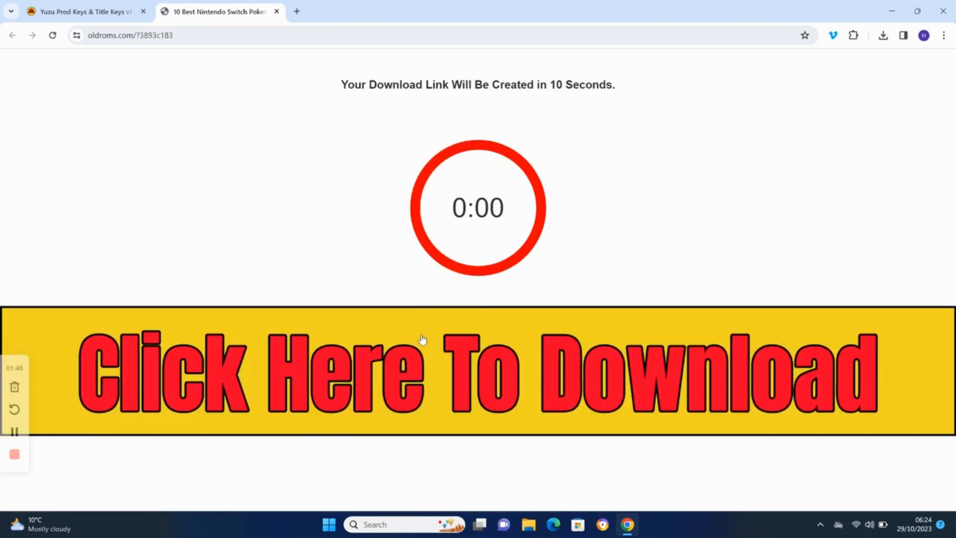
click(477, 372)
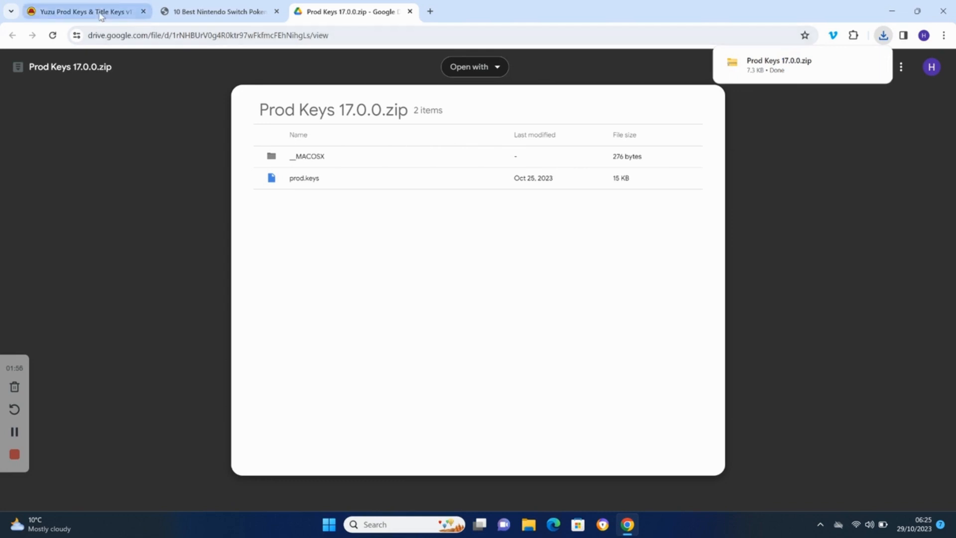
click(84, 11)
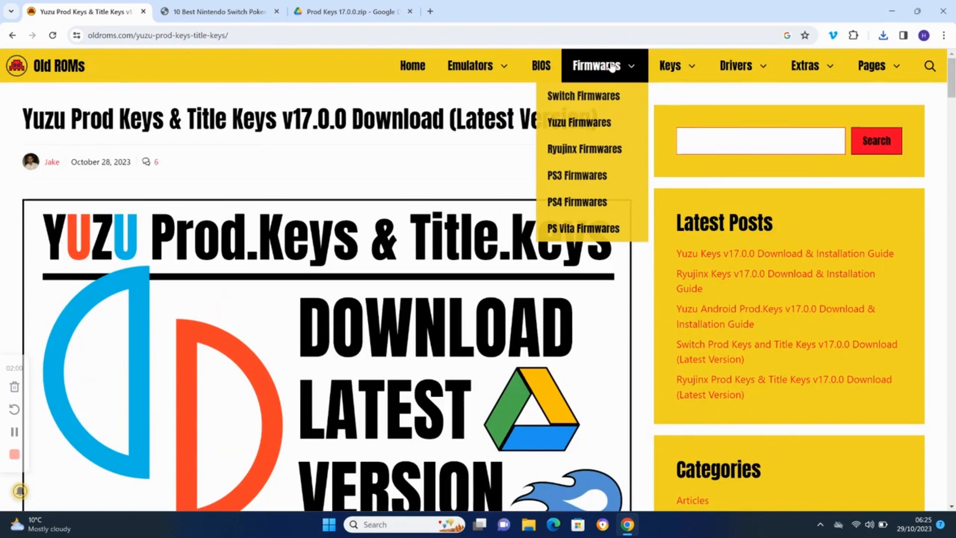
From the Yuzu Firmware v17.0.0 post, download Firmware 17.0.0.zip via Google Drive, choosing Download anyway
click(578, 121)
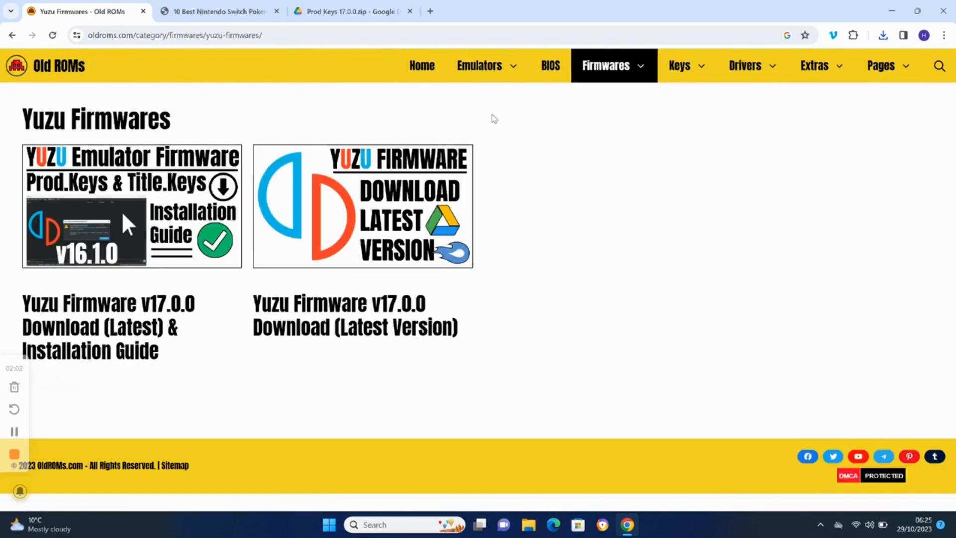
click(362, 205)
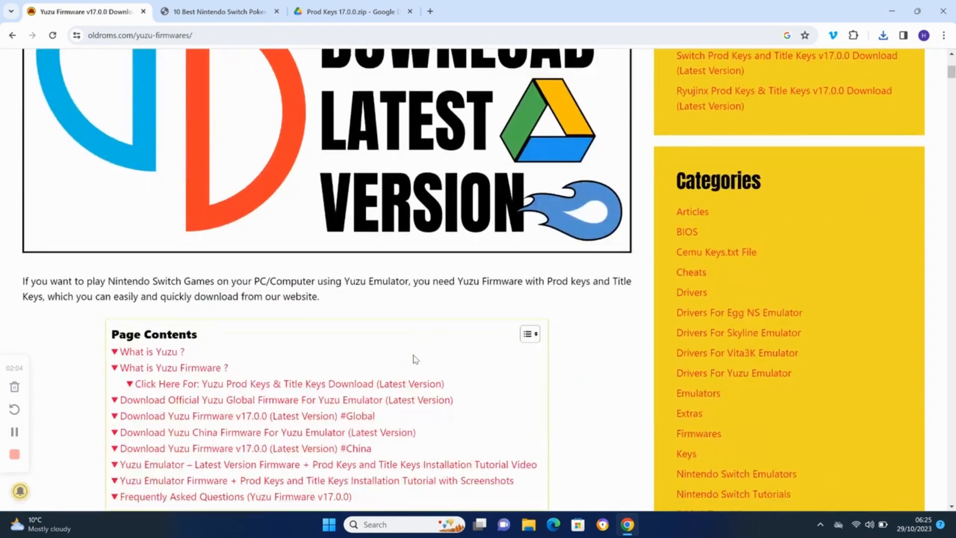
scroll(down, 3)
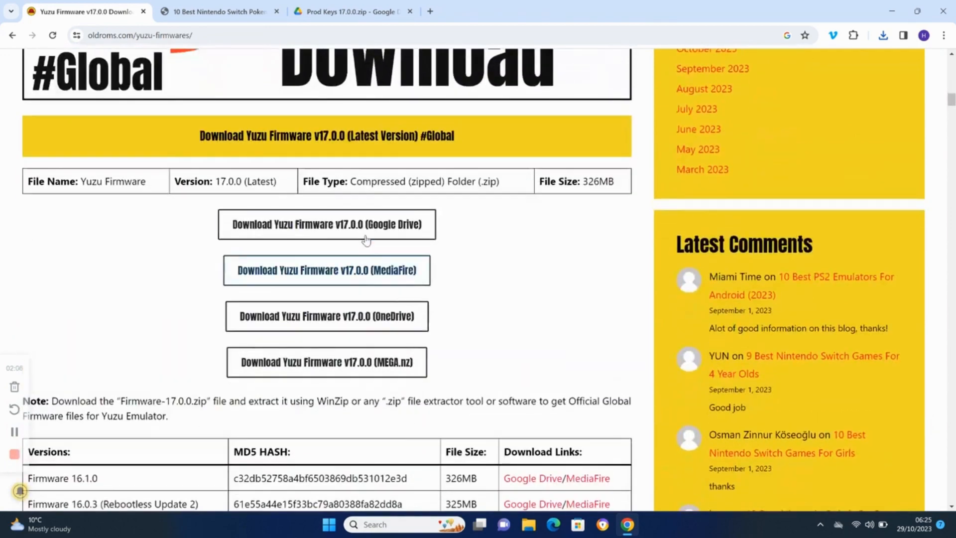
click(327, 225)
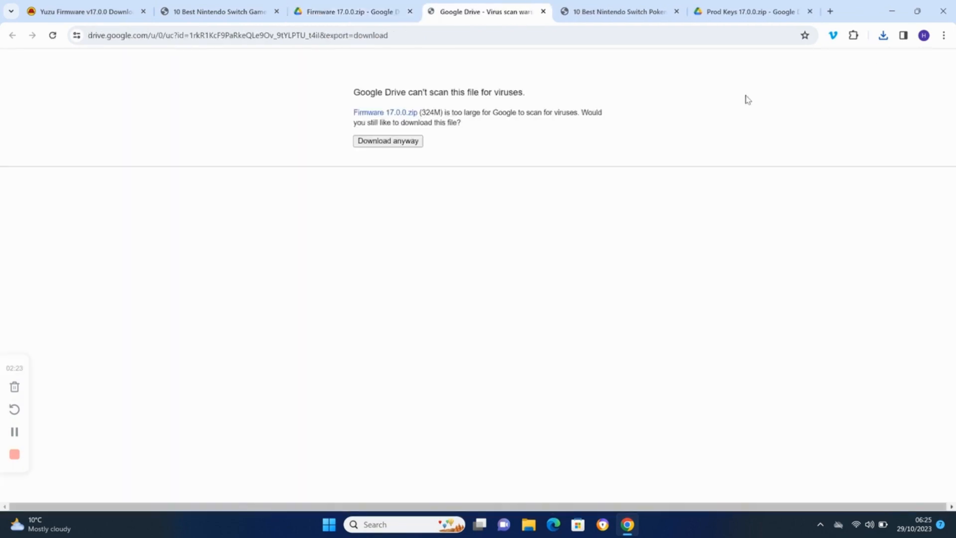
click(387, 141)
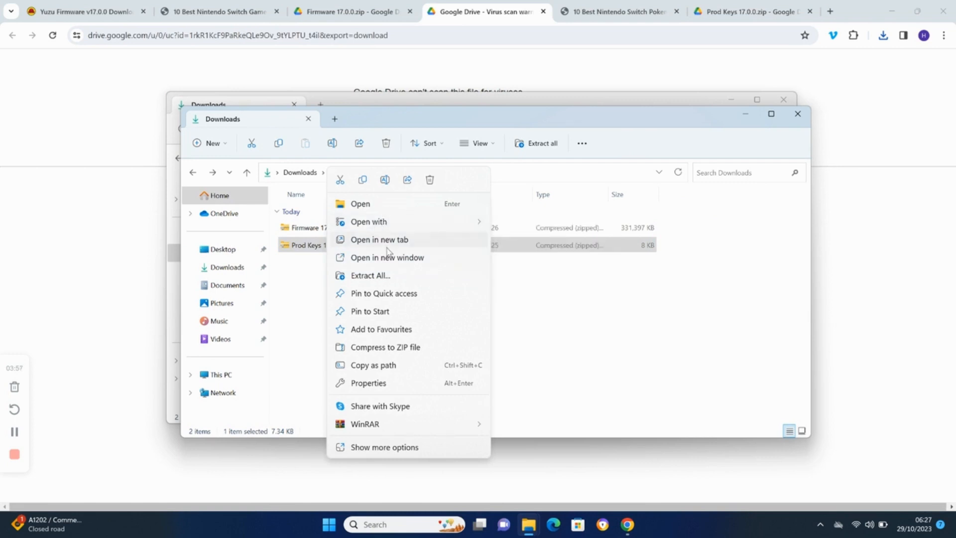
Extract the Prod Keys 17.0.0 zip into a folder in Downloads
click(369, 276)
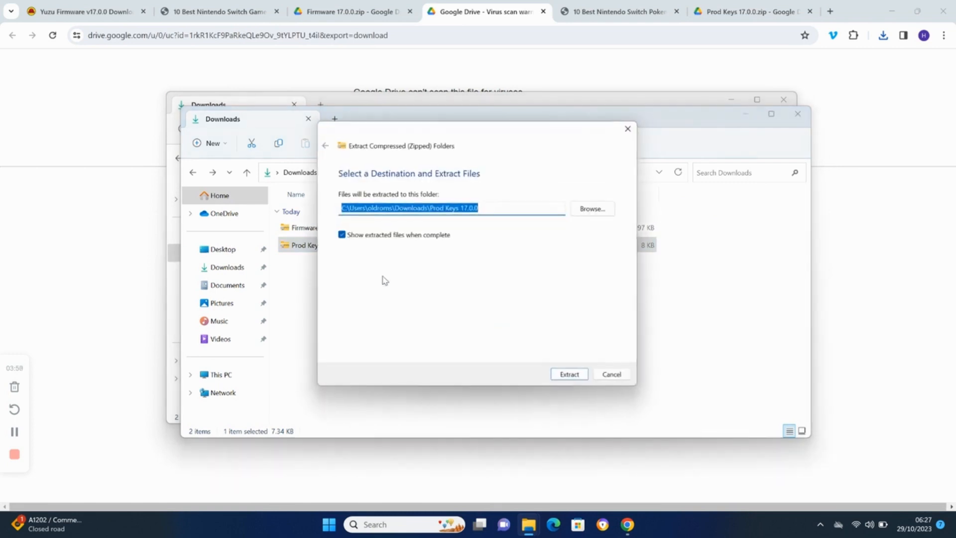
click(569, 374)
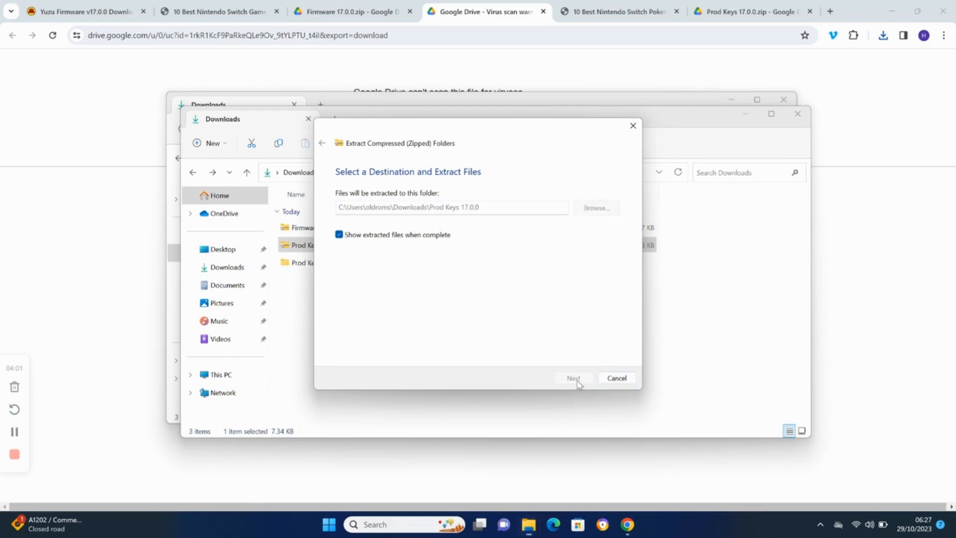
click(572, 378)
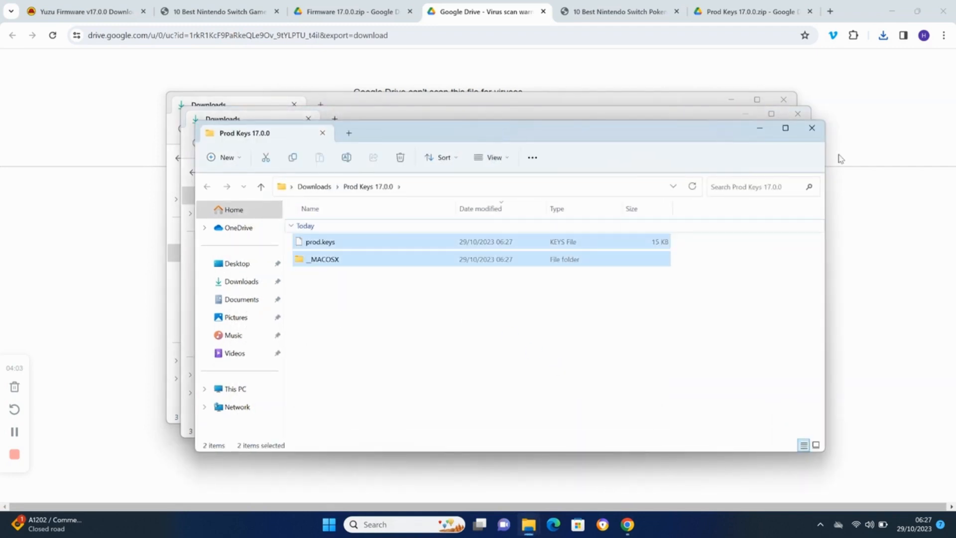
Extract the Firmware 17.0.0 zip into Downloads without showing the extracted files
right_click(298, 227)
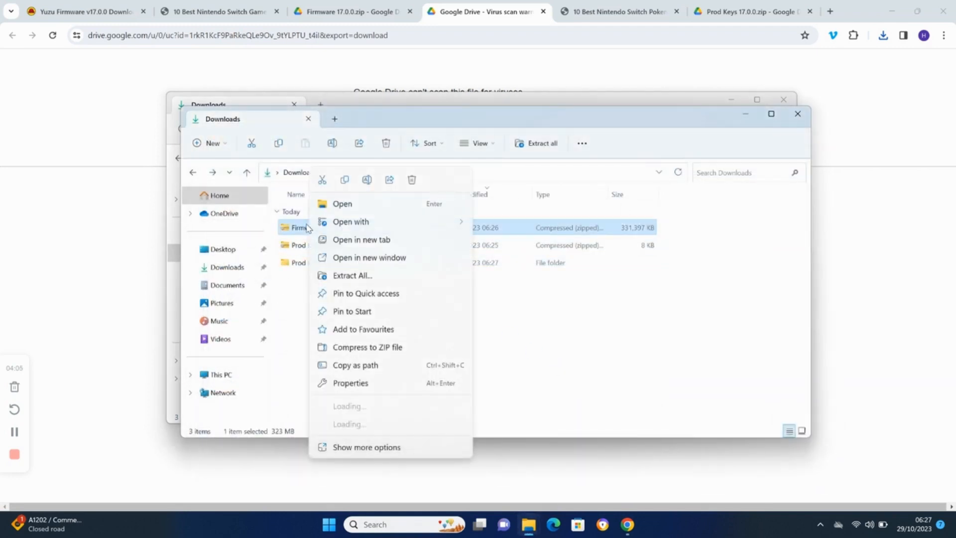
click(352, 275)
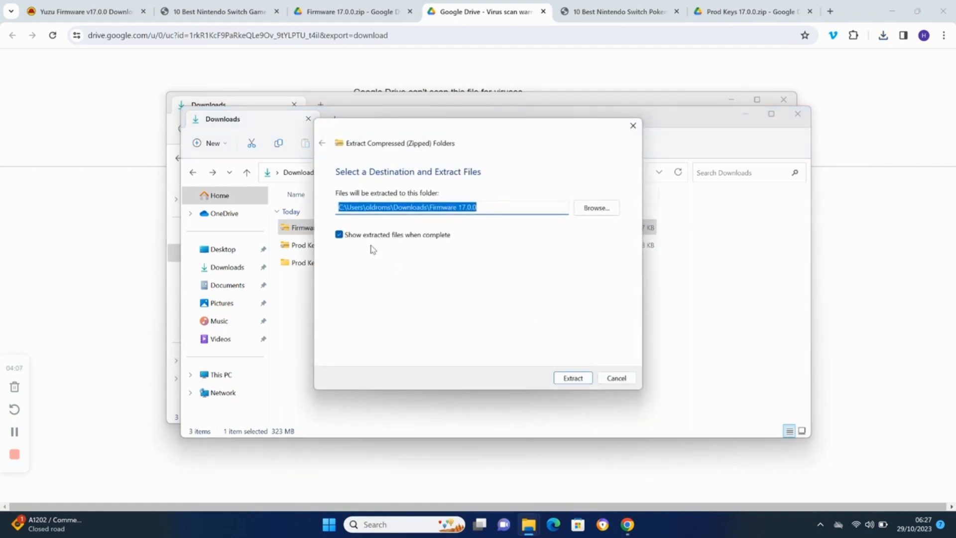
click(339, 234)
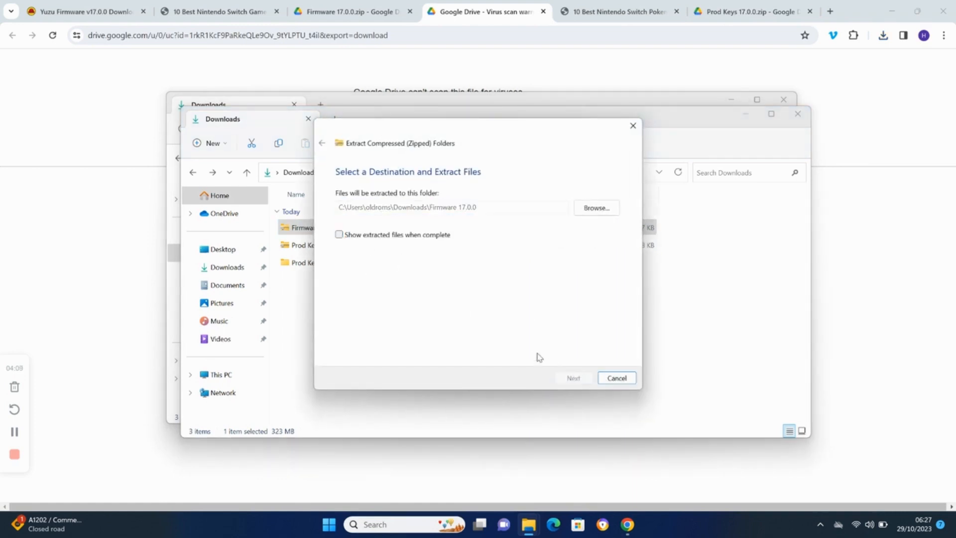
click(571, 378)
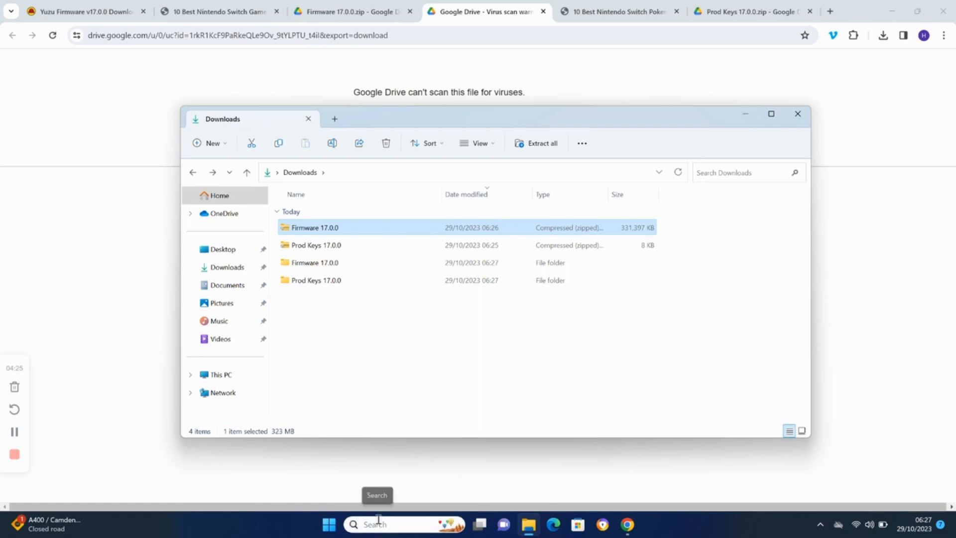
Move prod.keys from Downloads\Prod Keys 17.0.0 into yuzu's keys folder, then go back up to the yuzu folder
text(yu)
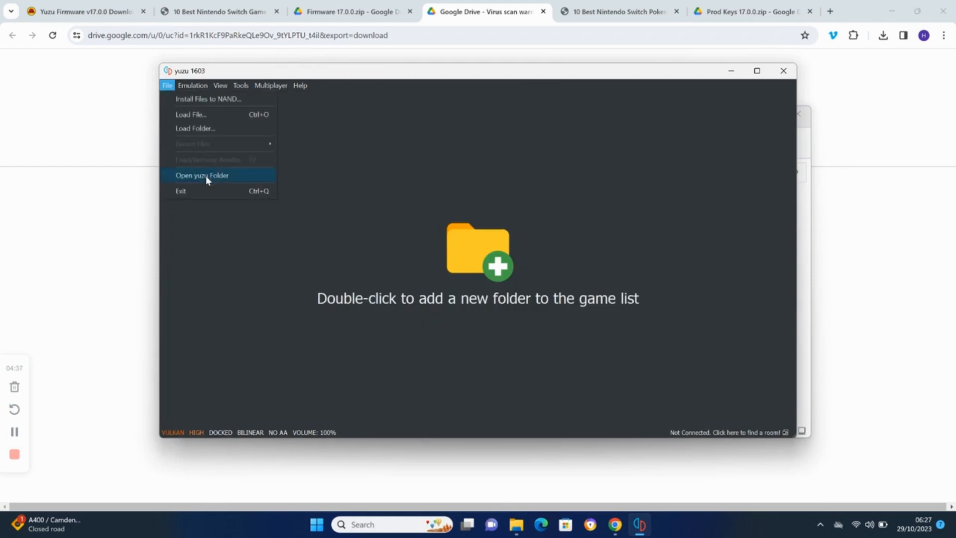
click(202, 176)
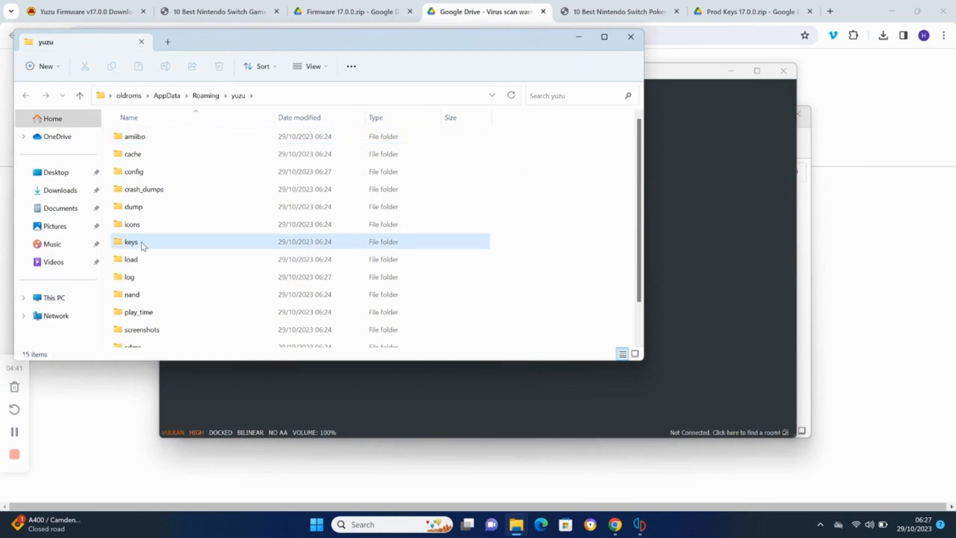
double_click(130, 241)
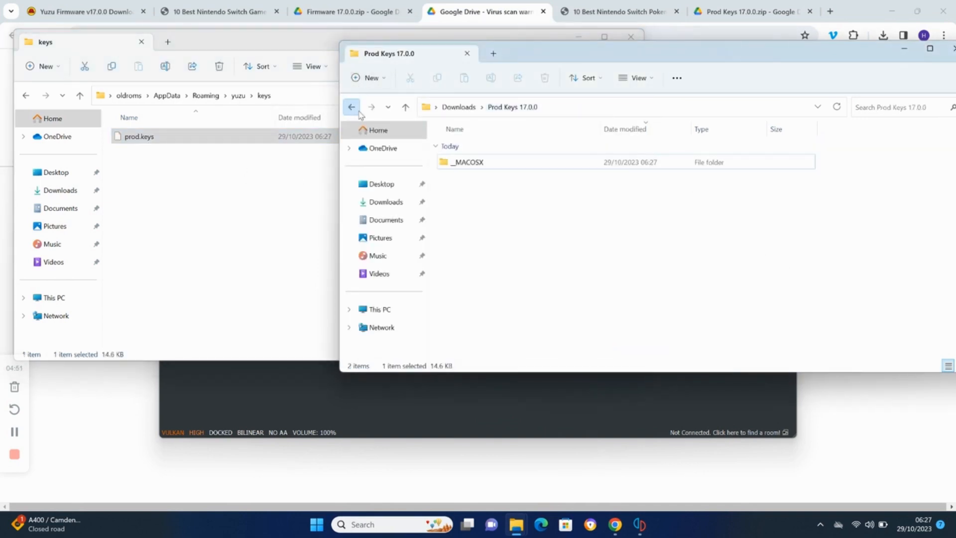
click(351, 107)
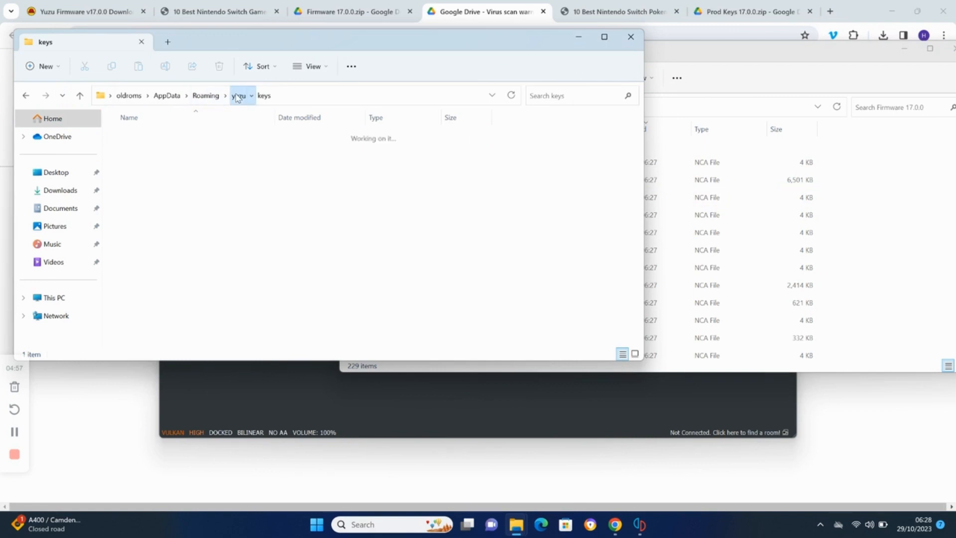
click(238, 96)
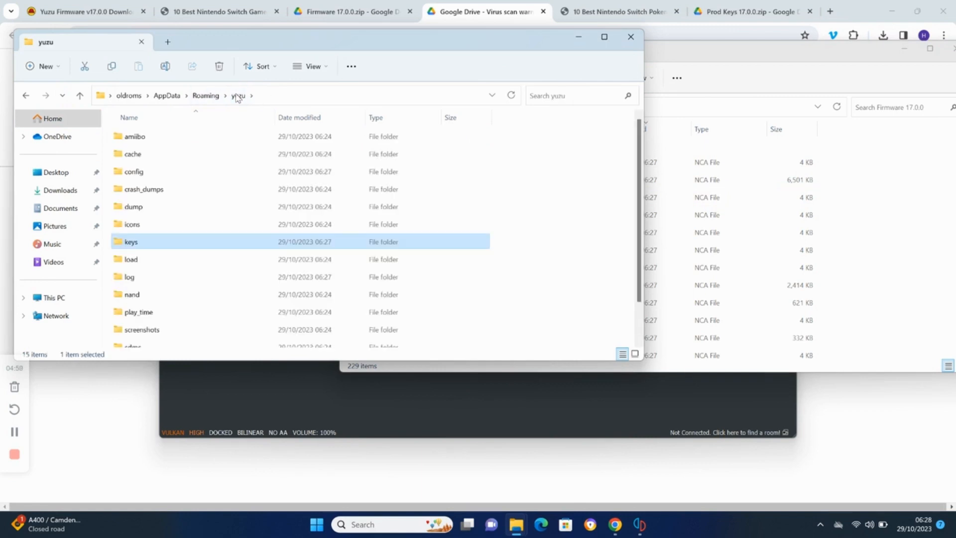
mouse_move(146, 294)
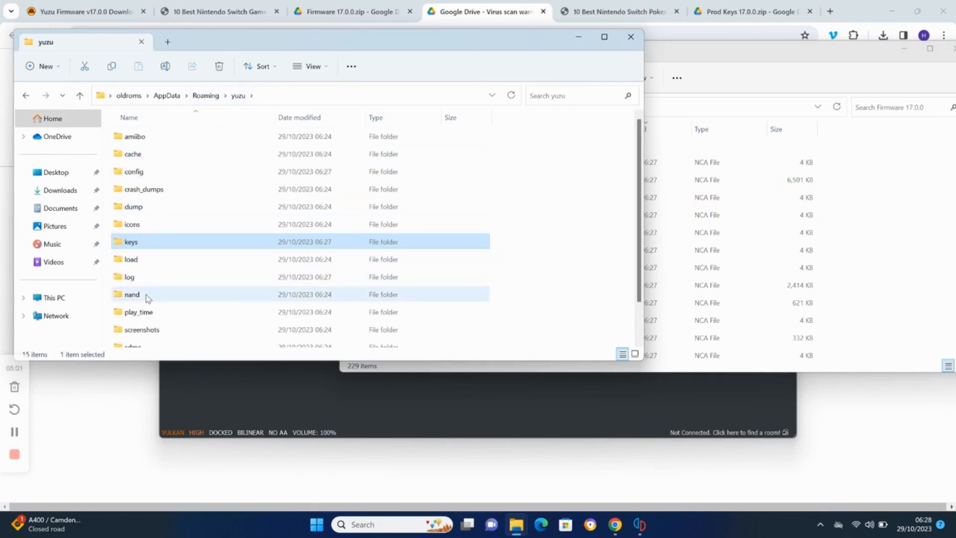
Move every Firmware 17.0.0 NCA file into yuzu's nand/system/Contents/registered folder
double_click(131, 294)
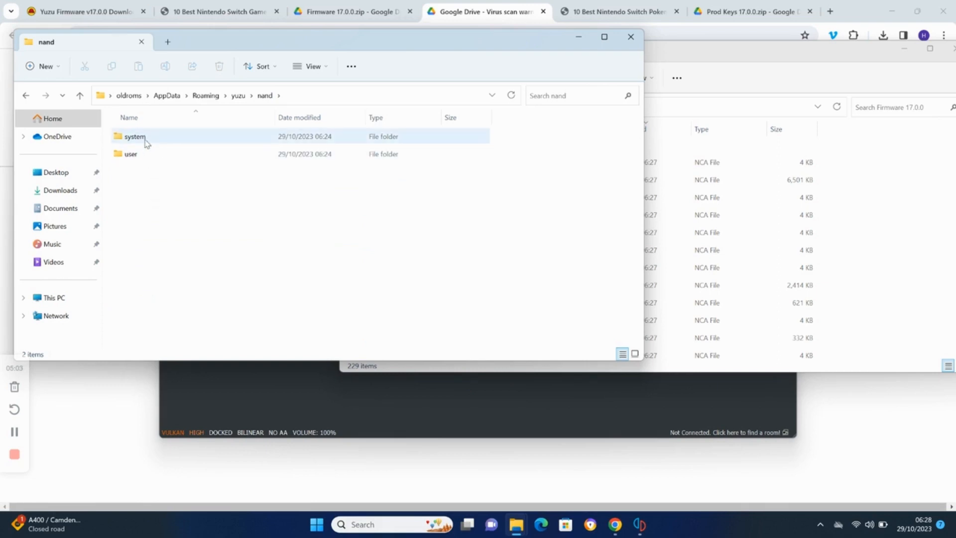
double_click(134, 136)
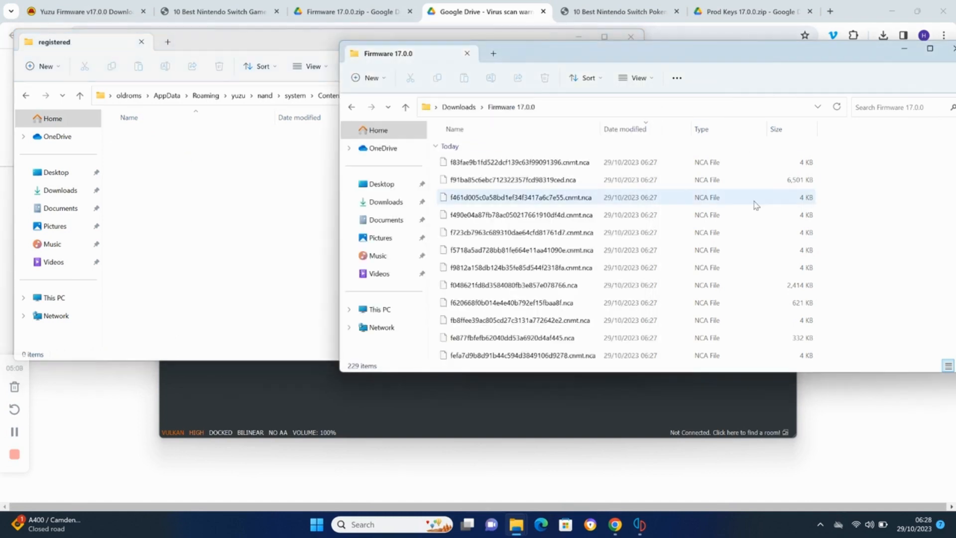
key(ctrl+a)
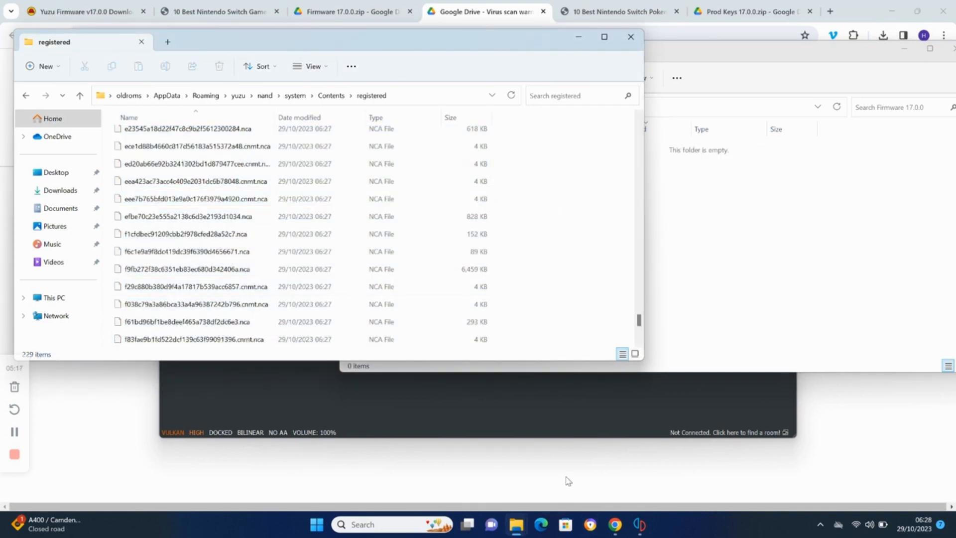
Close the running yuzu from the taskbar and search Start for "yuzu" to relaunch it
right_click(639, 524)
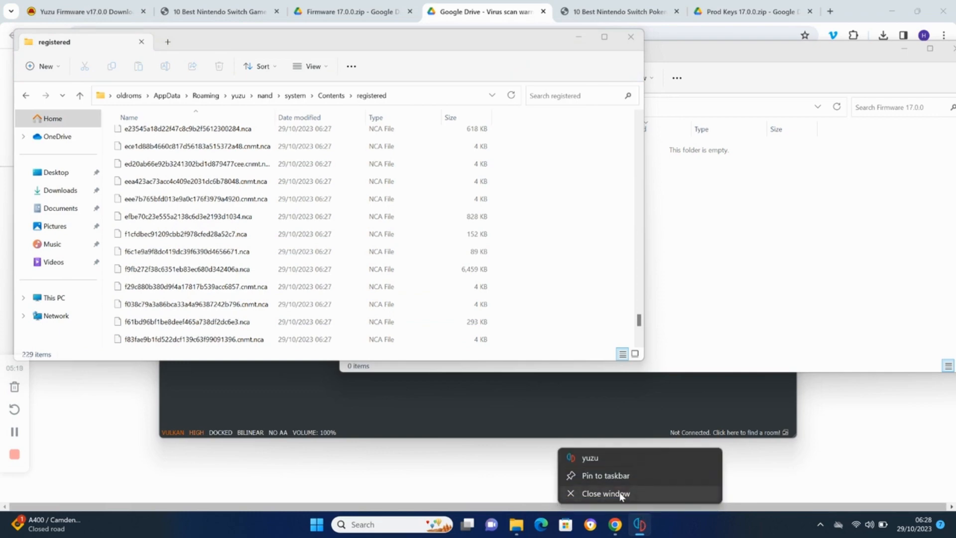
click(604, 493)
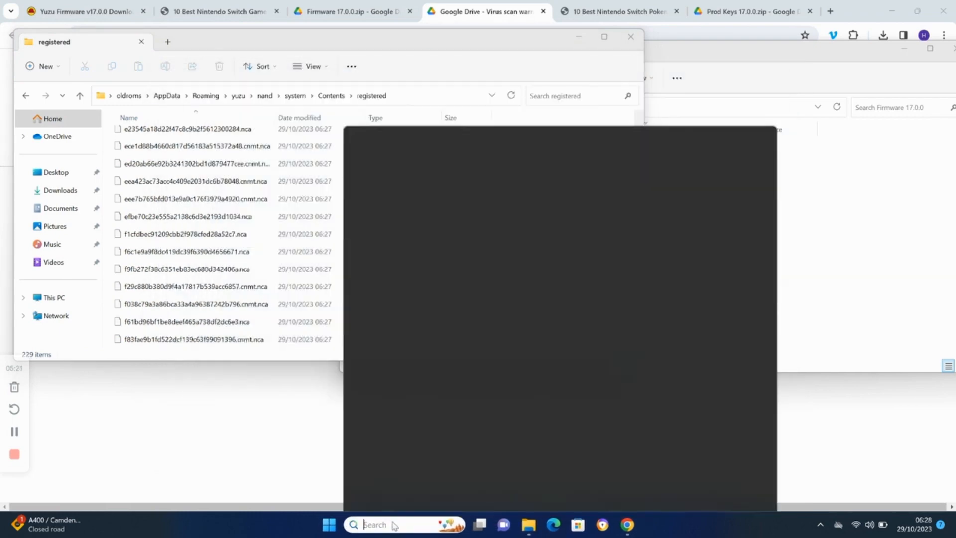
text(yuzu)
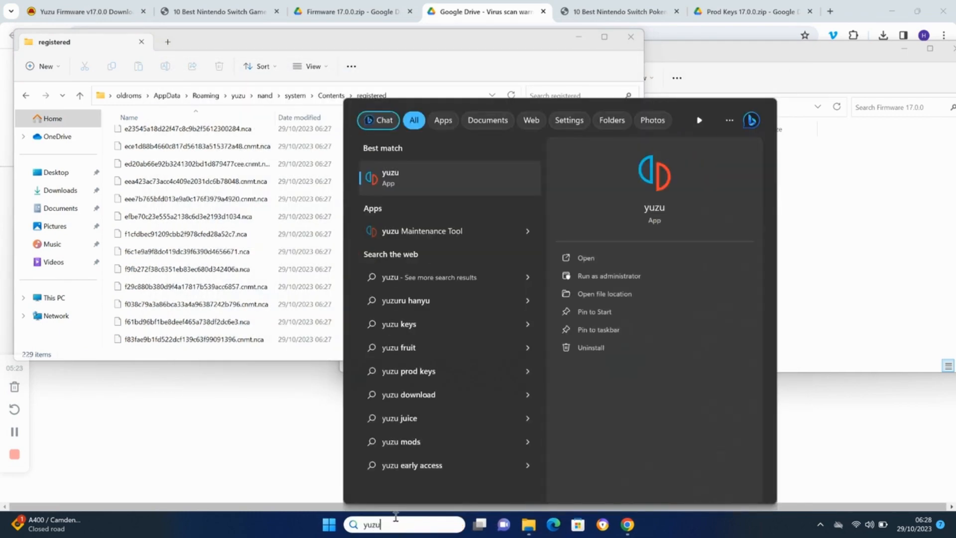